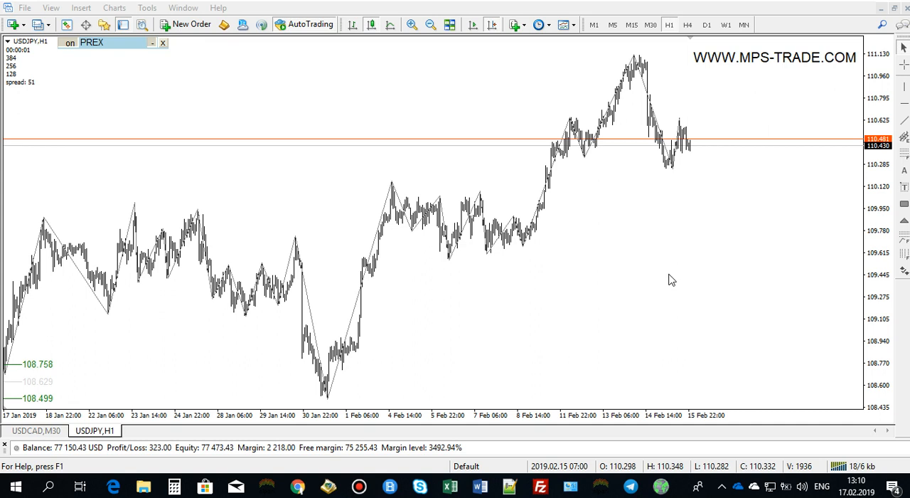
{"action": "mouse_move", "coordinate": [191, 454]}
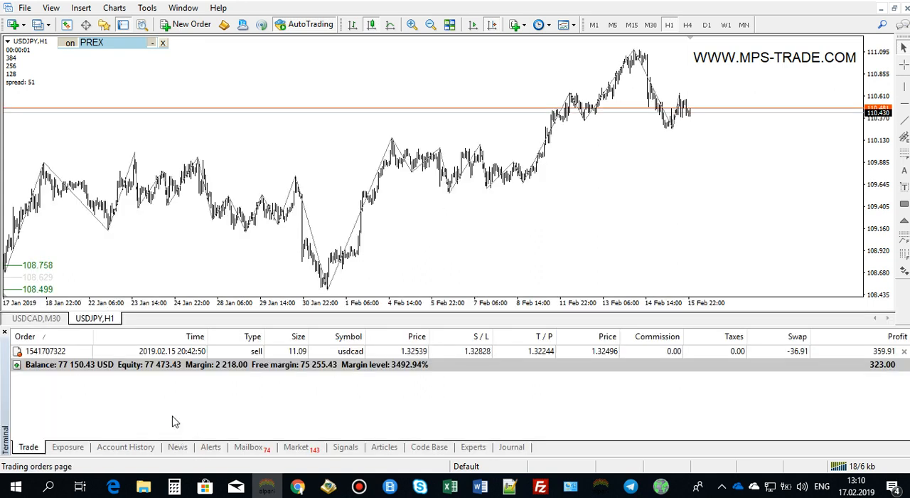
{"action": "mouse_move", "coordinate": [29, 447]}
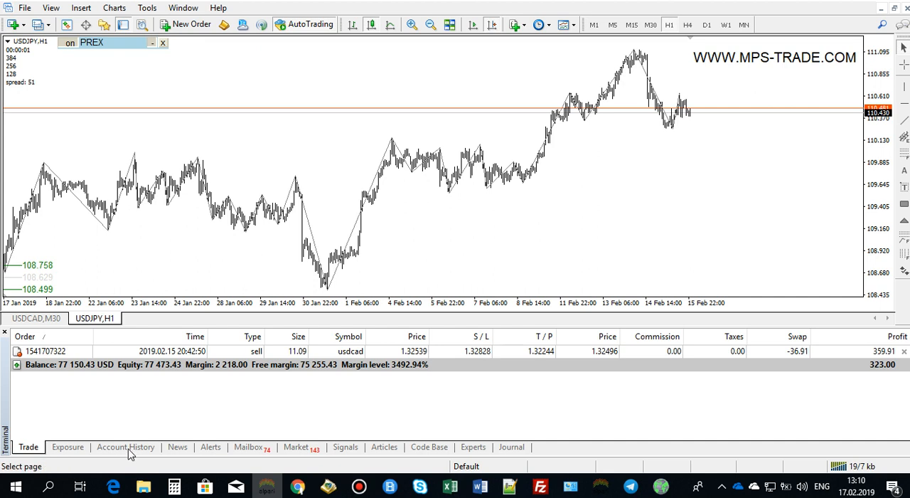
Step: Set the Account History to a custom period from 2019.01.01 to 2019.02.19
{"action": "left_click", "coordinate": [125, 446]}
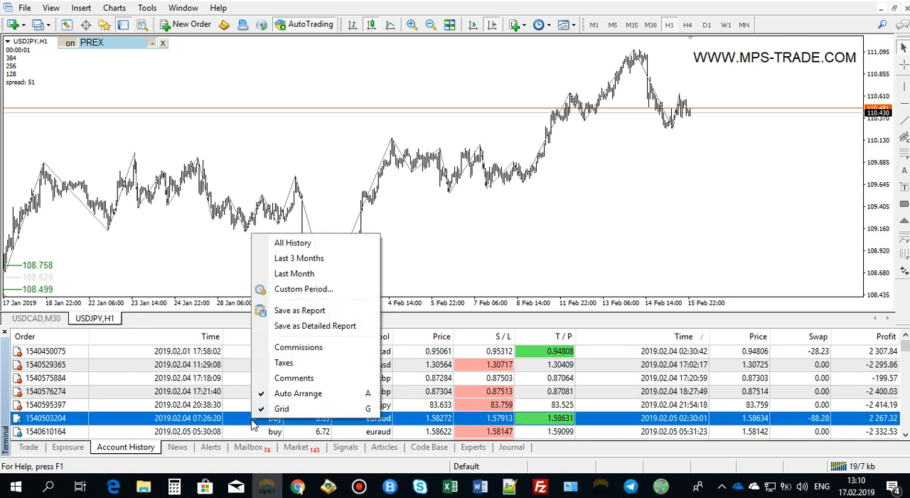
{"action": "left_click", "coordinate": [303, 289]}
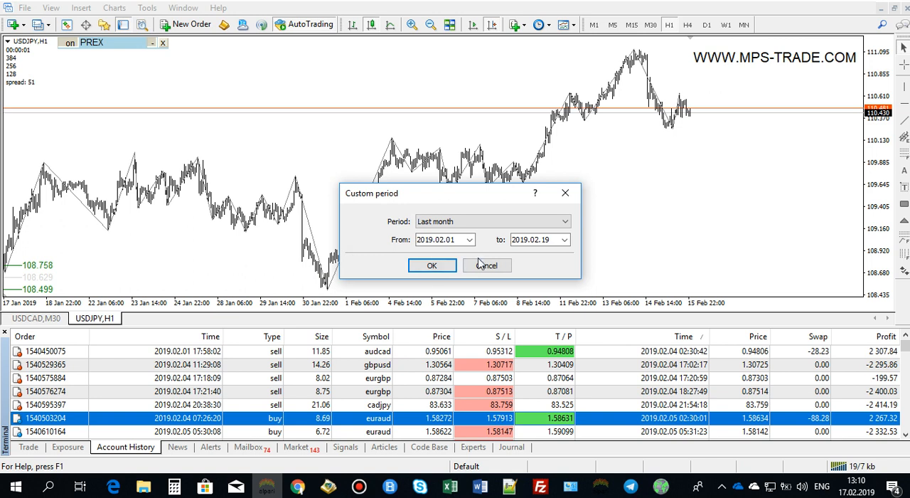
{"action": "left_click", "coordinate": [468, 239]}
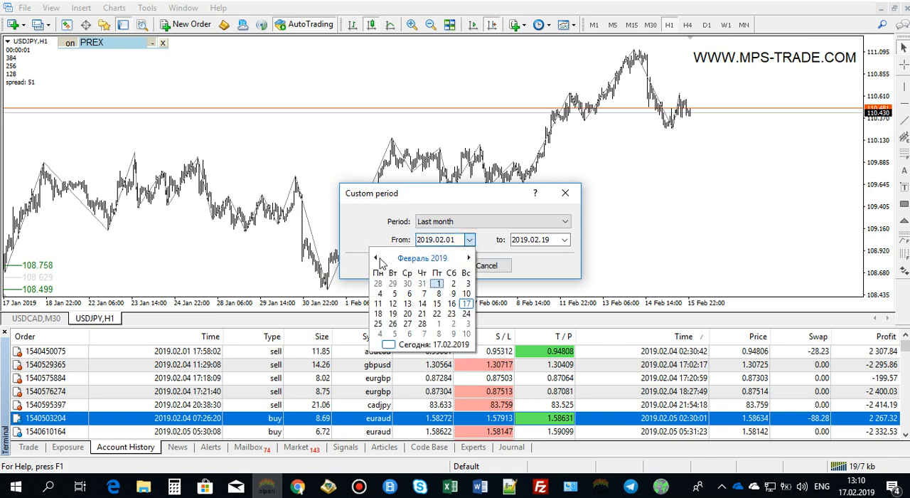
{"action": "left_click", "coordinate": [376, 258]}
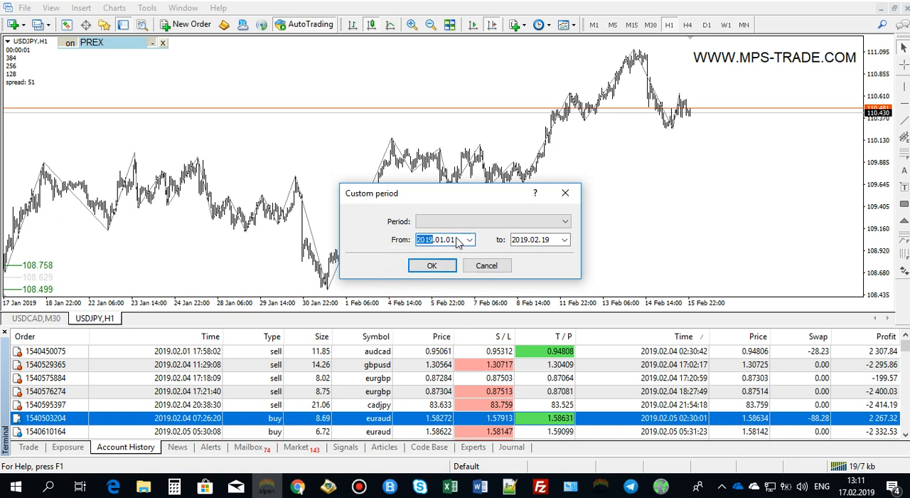
{"action": "left_click", "coordinate": [432, 264]}
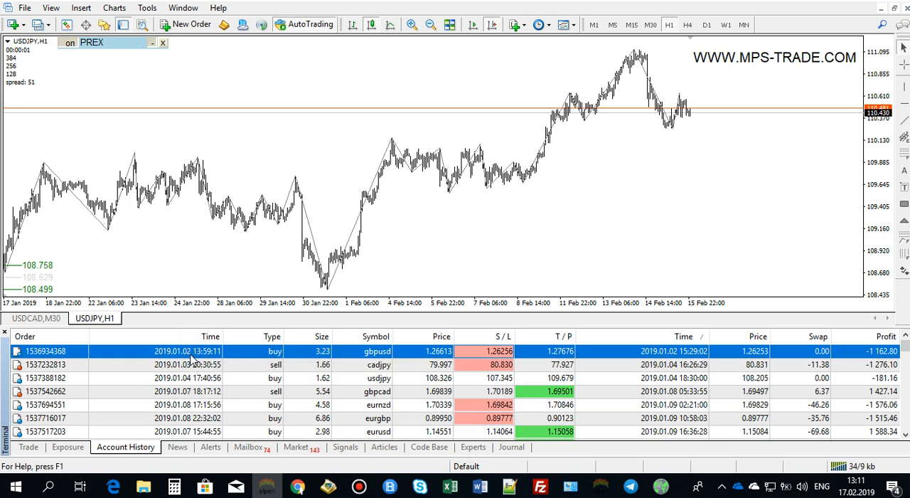
Step: Save the history as detailed report DetailedStatement.htm, overwriting the existing file
{"action": "scroll", "scroll_direction": "down", "scroll_amount": 3}
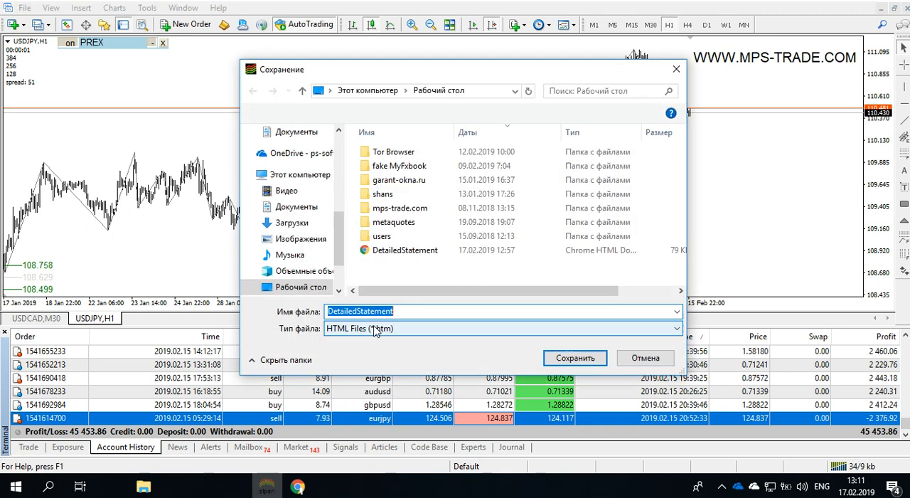
{"action": "left_click", "coordinate": [575, 358]}
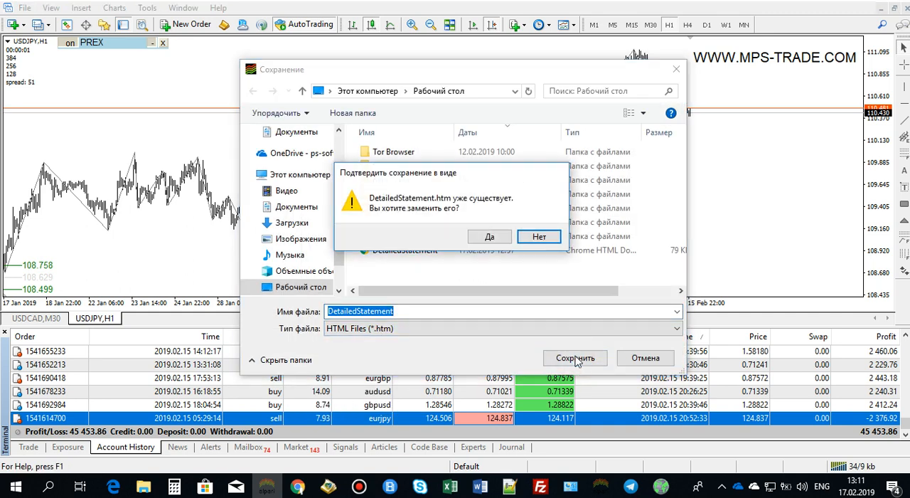
{"action": "left_click", "coordinate": [490, 236]}
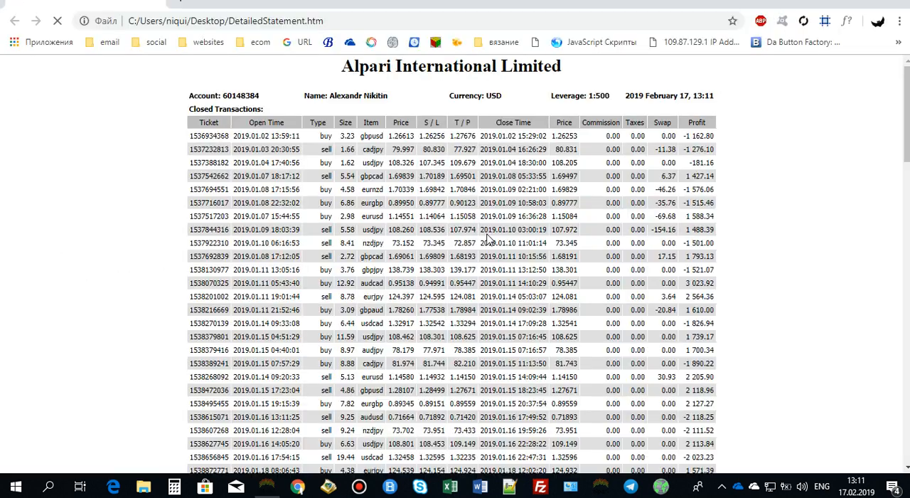
Step: Scroll the statement to the Summary and Details: 119 trades, net profit 45,453.86, balance 77,150.43
{"action": "left_click", "coordinate": [57, 20]}
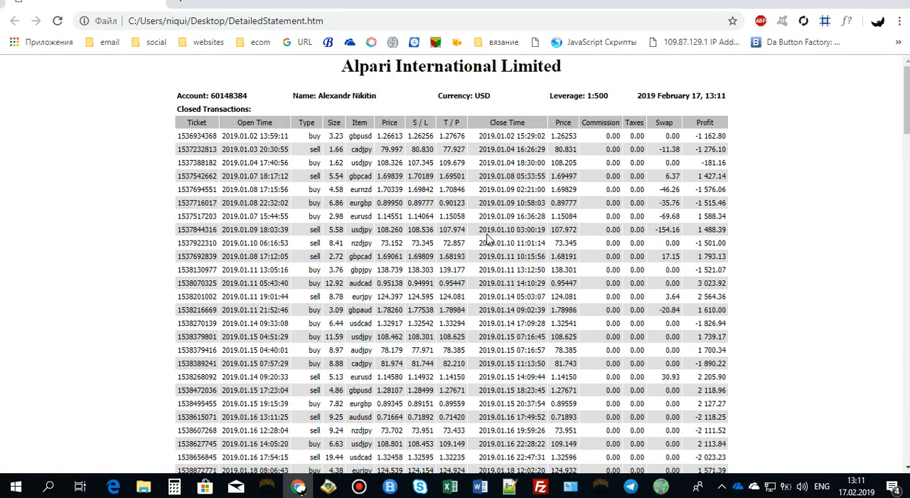
{"action": "scroll", "scroll_direction": "down", "scroll_amount": 3}
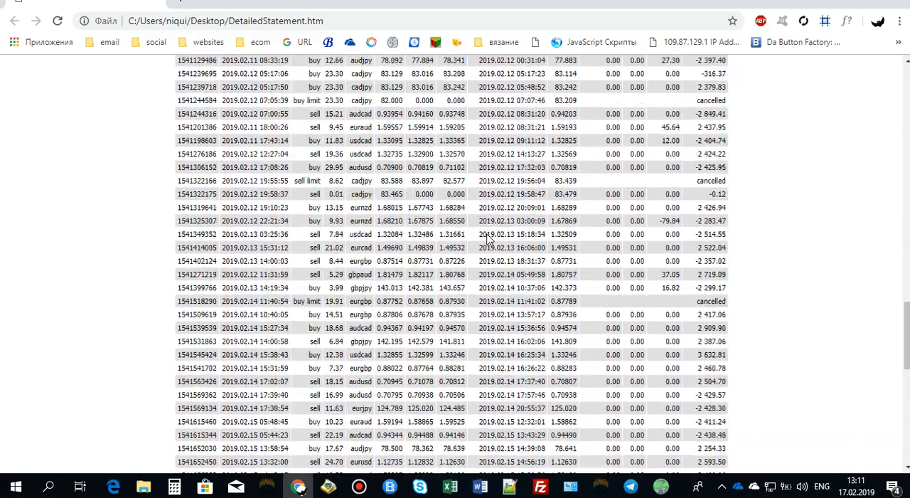
{"action": "scroll", "scroll_direction": "down", "scroll_amount": 3}
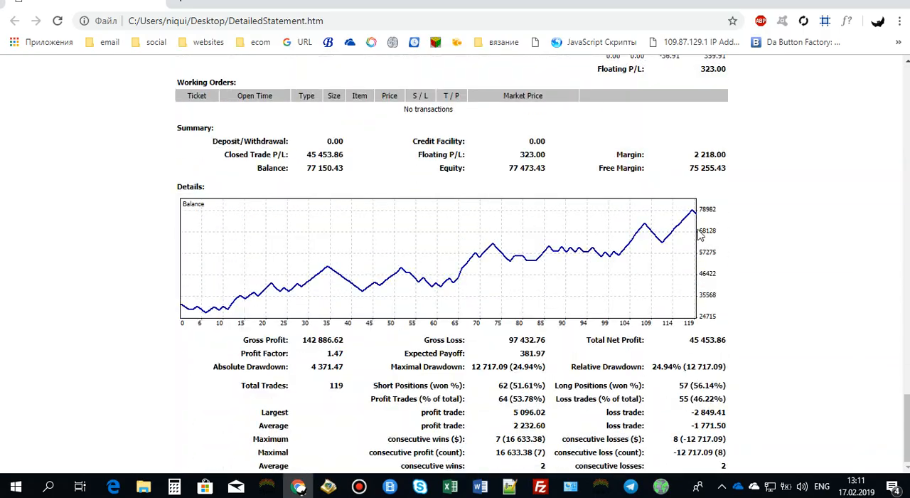
{"action": "mouse_move", "coordinate": [809, 249]}
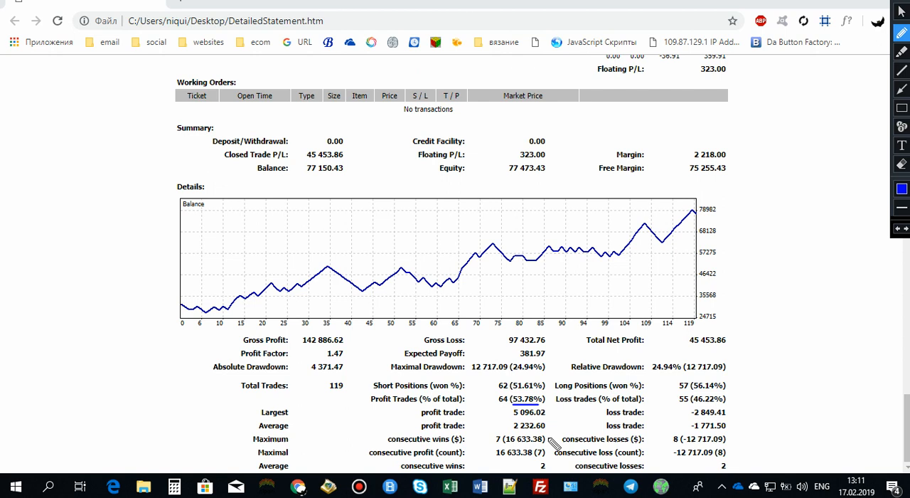
{"action": "mouse_move", "coordinate": [514, 436]}
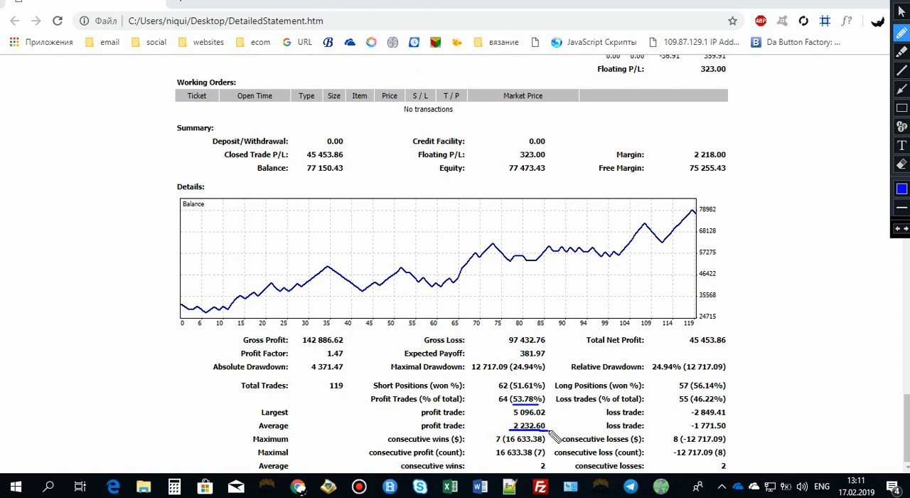
{"action": "mouse_move", "coordinate": [519, 435]}
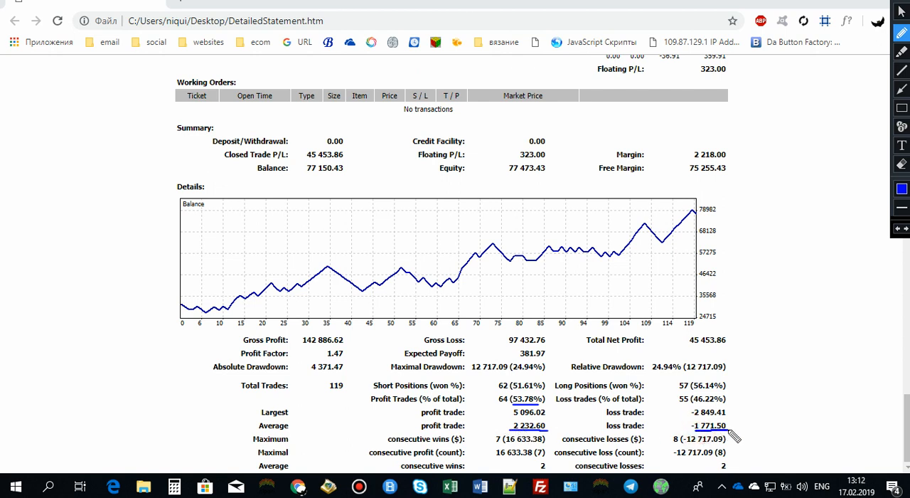
{"action": "mouse_move", "coordinate": [545, 432]}
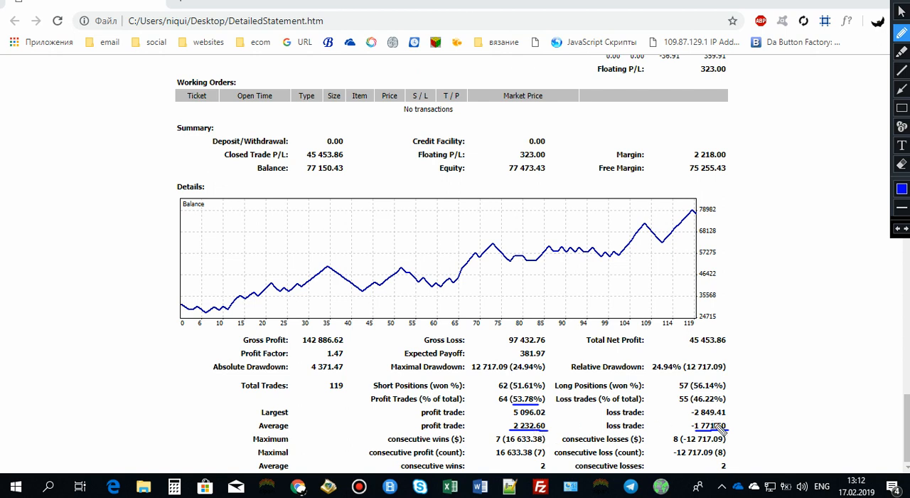
{"action": "mouse_move", "coordinate": [519, 410]}
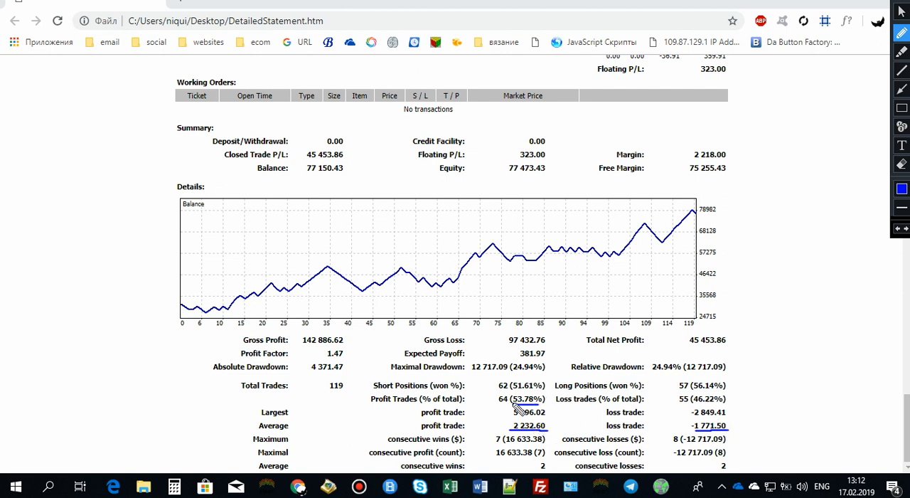
{"action": "mouse_move", "coordinate": [544, 407]}
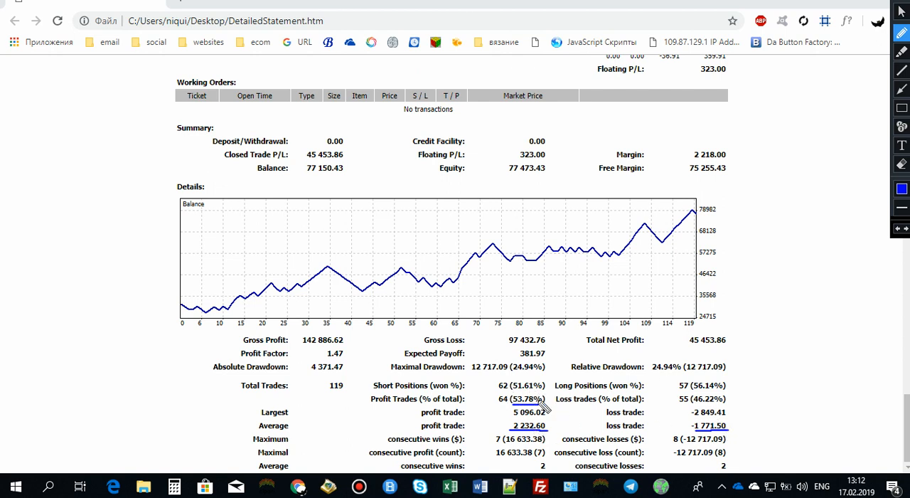
{"action": "mouse_move", "coordinate": [559, 402]}
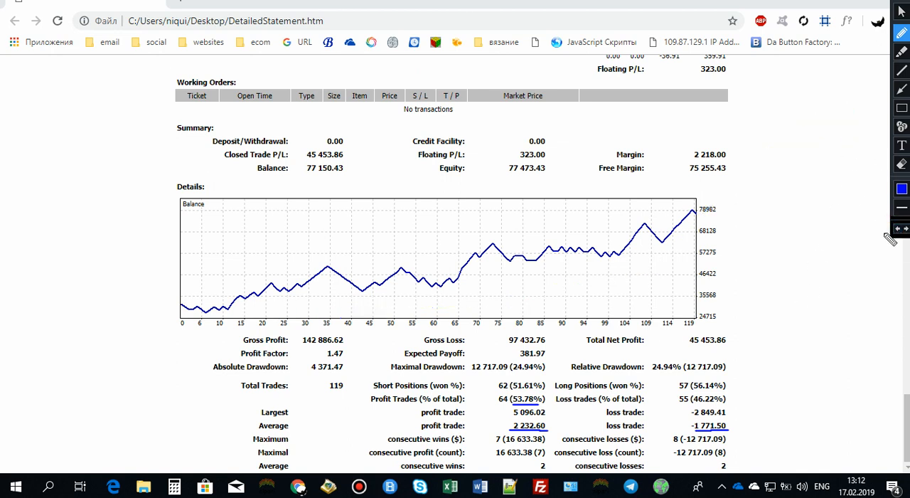
{"action": "mouse_move", "coordinate": [901, 229]}
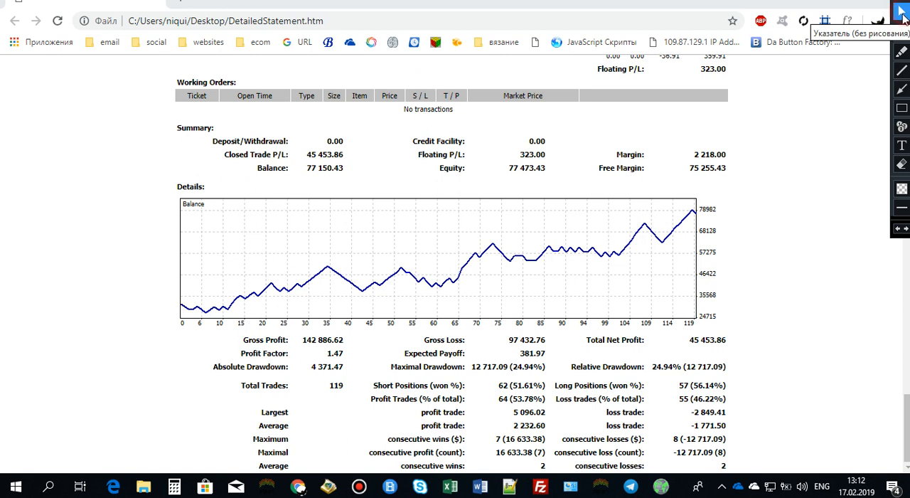
{"action": "mouse_move", "coordinate": [336, 155]}
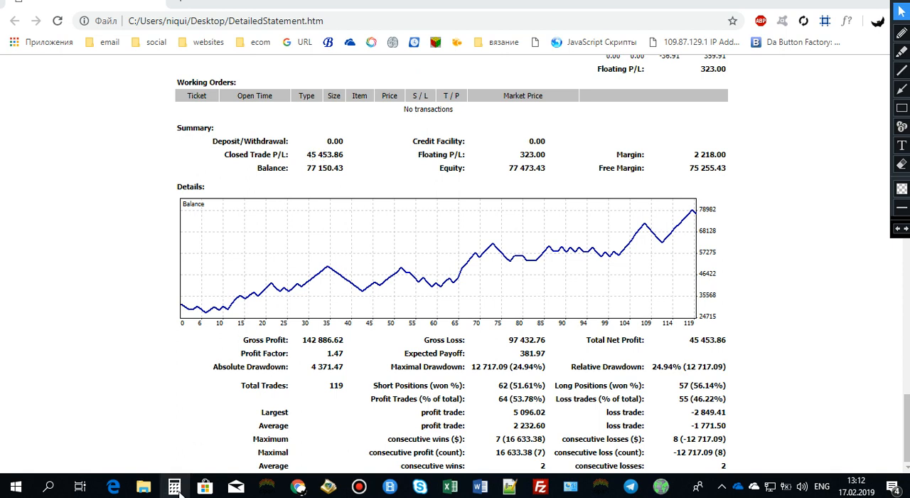
Step: Open Calculator and start subtracting from the 77,150 balance
{"action": "left_click", "coordinate": [174, 487]}
{"action": "type", "text": "77 150"}
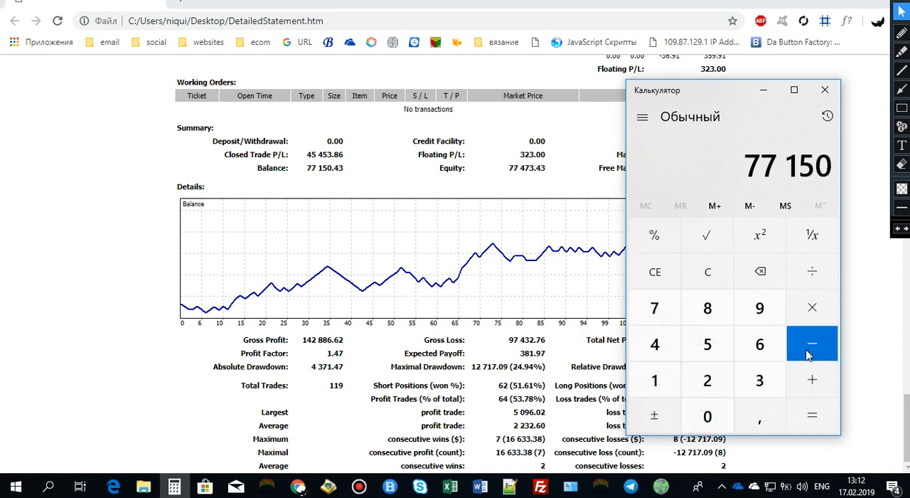
{"action": "left_click", "coordinate": [812, 344]}
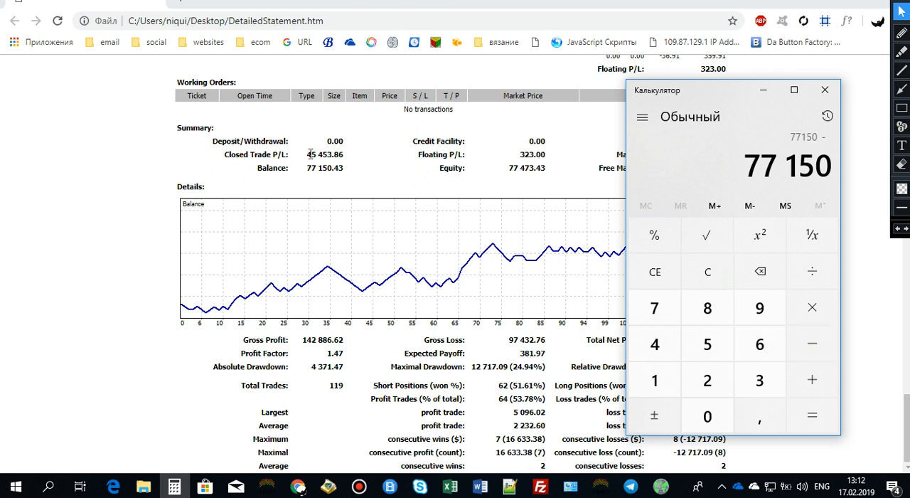
Step: Subtract the 45,453 net profit from 77,150 to get the 31,697 deposit
{"action": "left_click", "coordinate": [707, 344]}
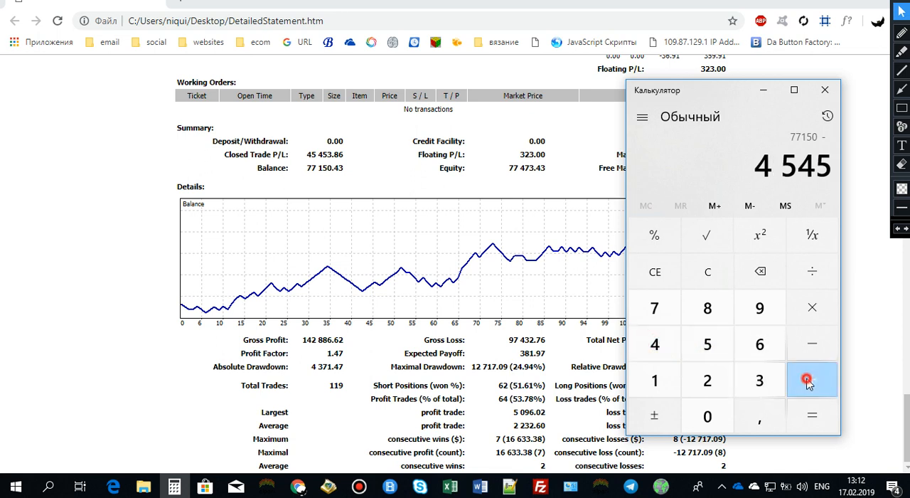
{"action": "left_click", "coordinate": [812, 379]}
{"action": "type", "text": "77 150"}
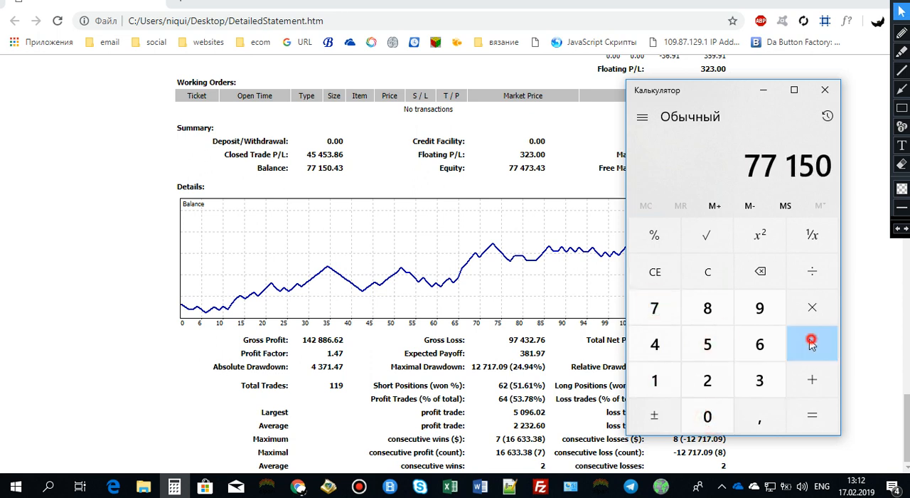
{"action": "left_click", "coordinate": [812, 343]}
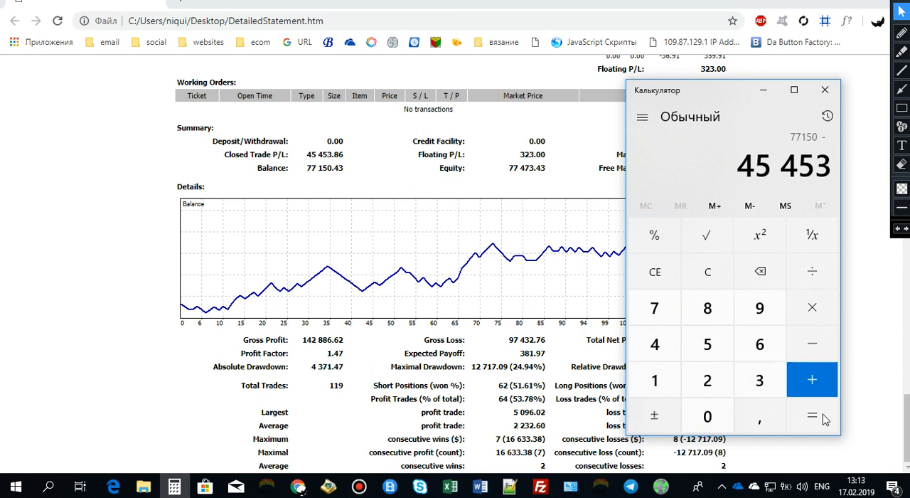
{"action": "left_click", "coordinate": [811, 416]}
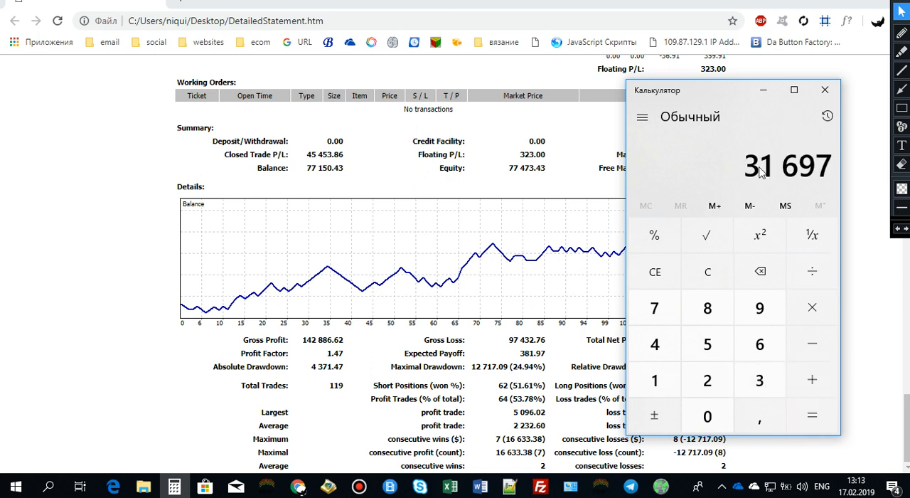
{"action": "mouse_move", "coordinate": [794, 172]}
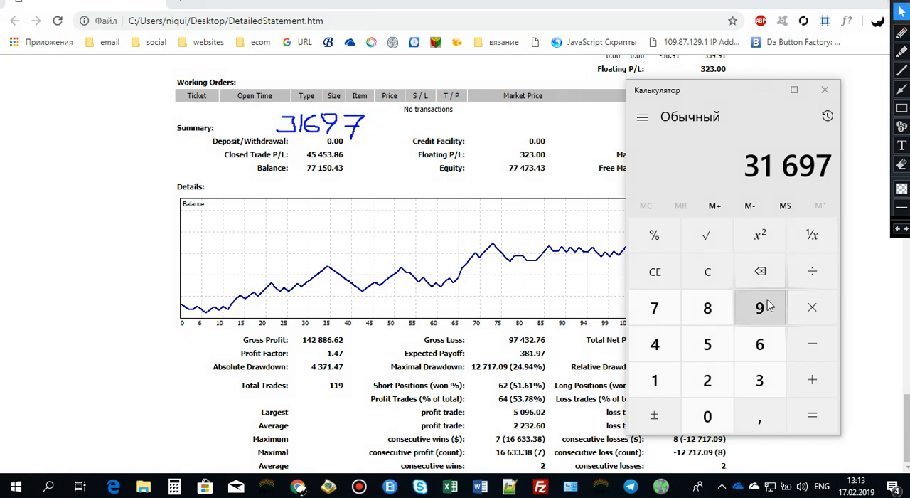
{"action": "mouse_move", "coordinate": [749, 206]}
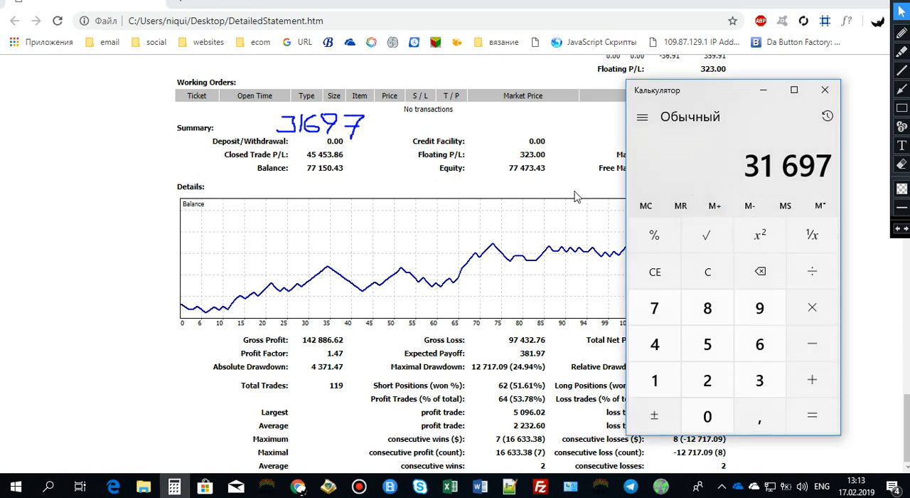
Step: Begin dividing 45,453 by 31,697 in Calculator
{"action": "left_click", "coordinate": [654, 344]}
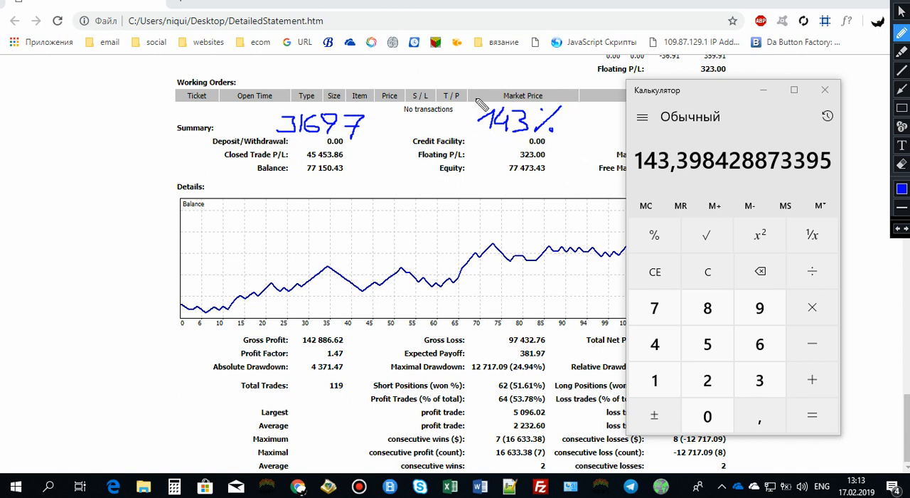
{"action": "mouse_move", "coordinate": [516, 149]}
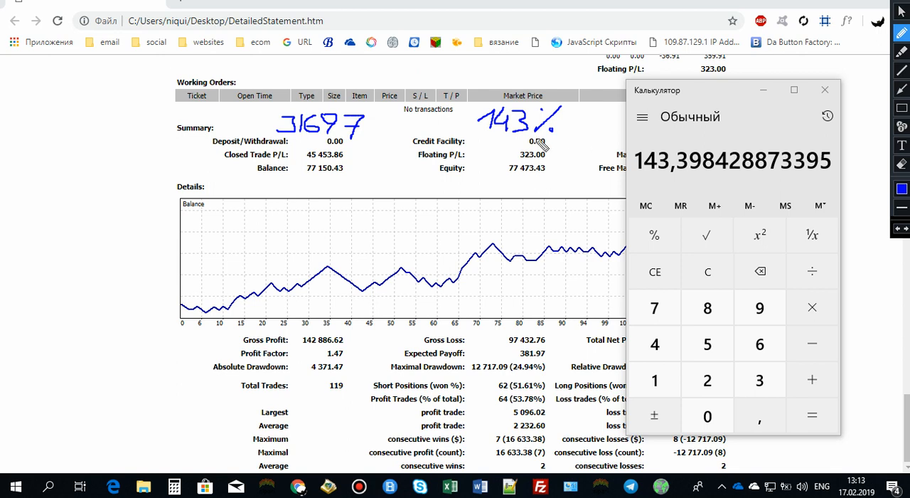
{"action": "mouse_move", "coordinate": [540, 147]}
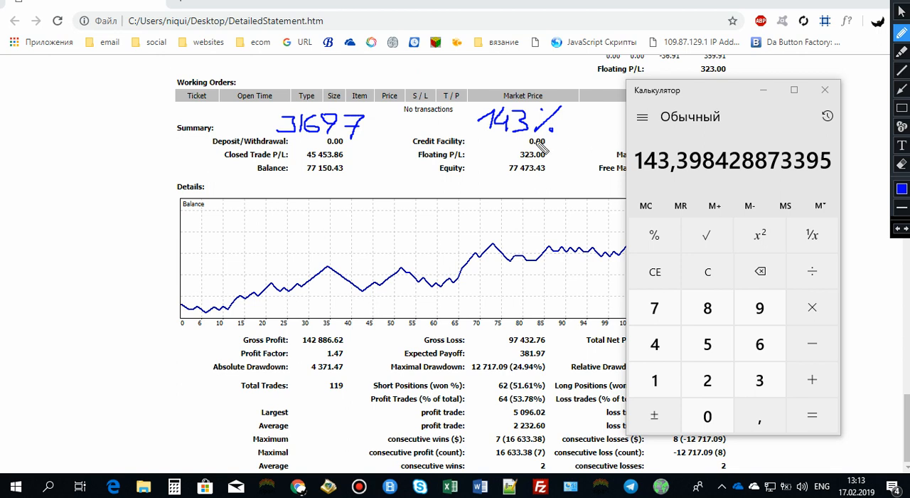
{"action": "mouse_move", "coordinate": [577, 135]}
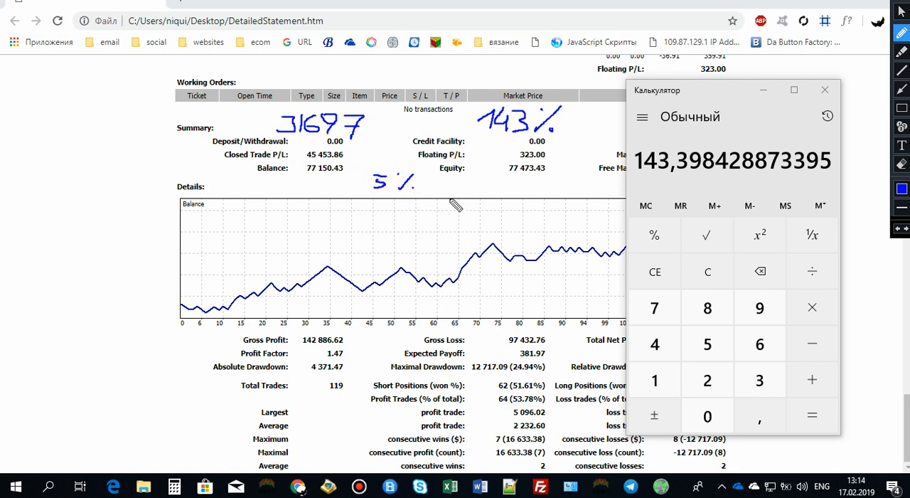
{"action": "mouse_move", "coordinate": [489, 158]}
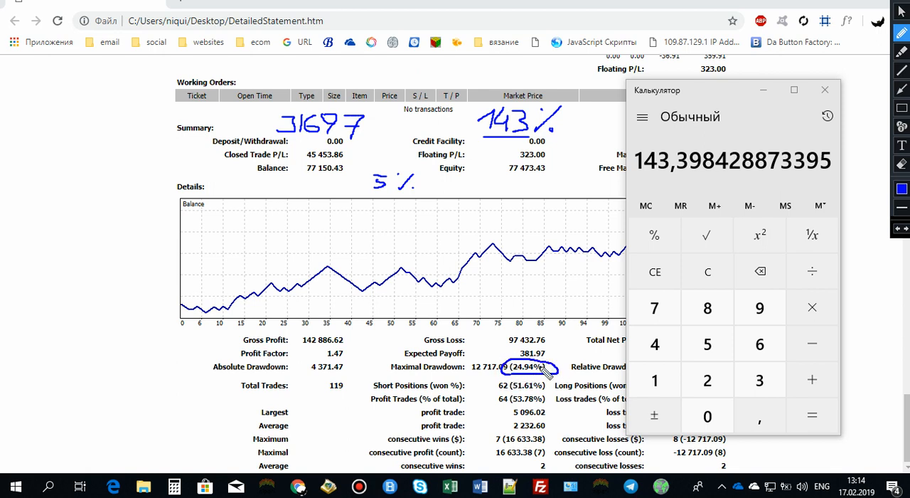
{"action": "mouse_move", "coordinate": [547, 279]}
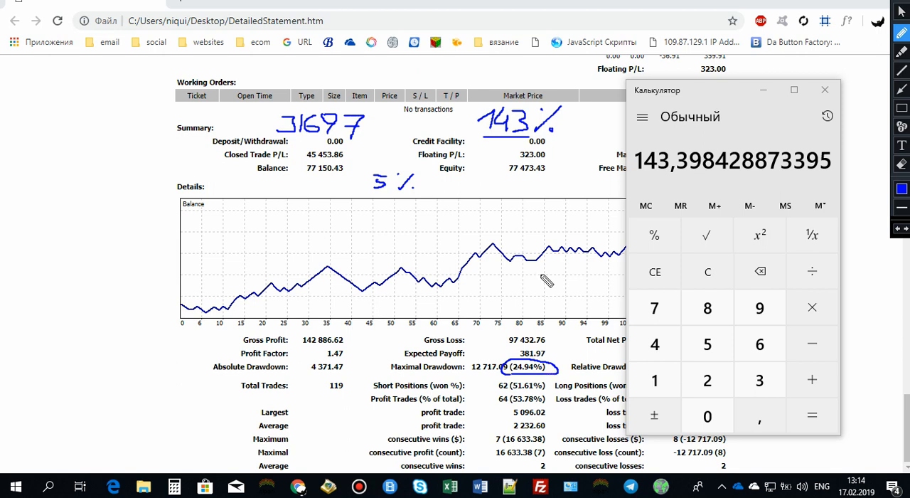
{"action": "mouse_move", "coordinate": [519, 128]}
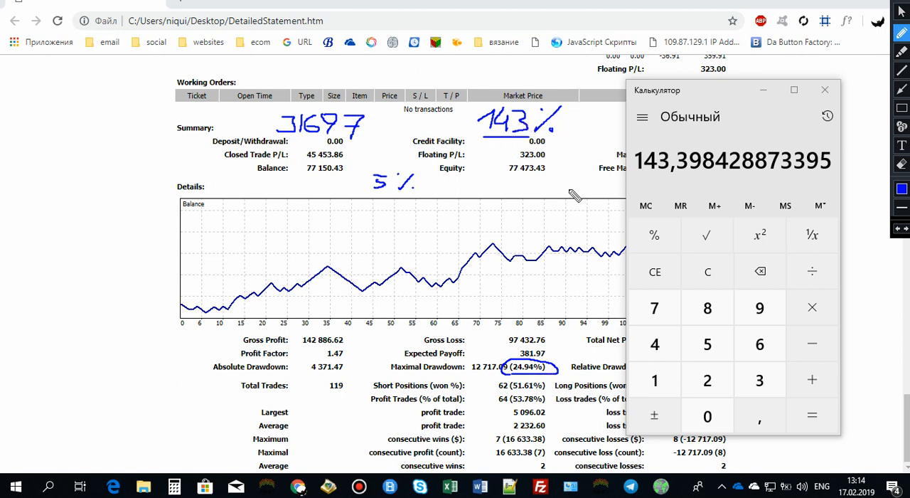
{"action": "mouse_move", "coordinate": [342, 189]}
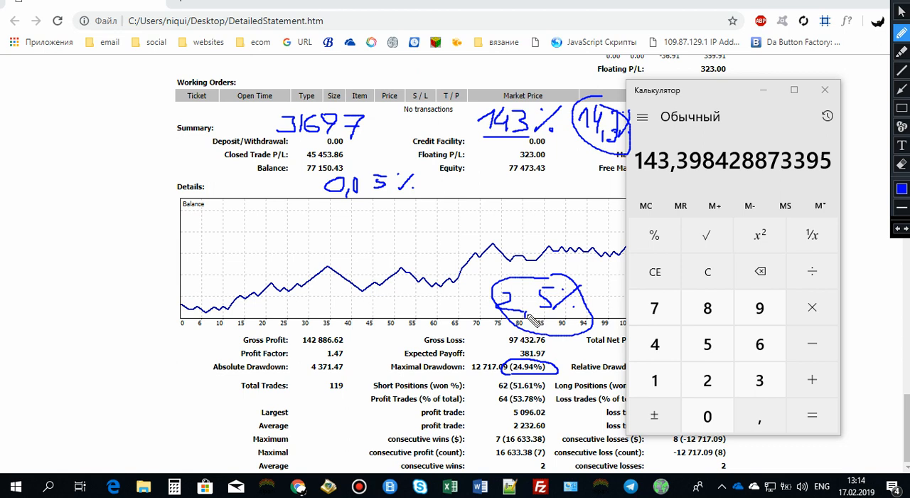
{"action": "mouse_move", "coordinate": [532, 321]}
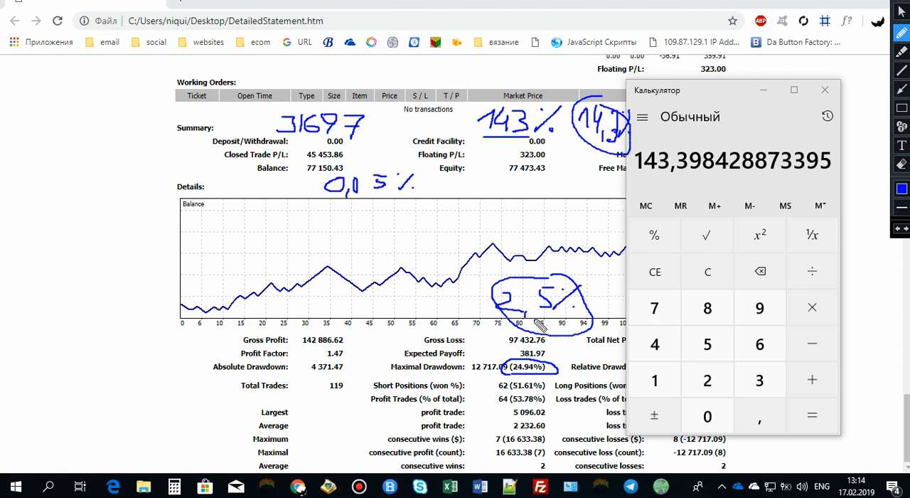
{"action": "mouse_move", "coordinate": [533, 316]}
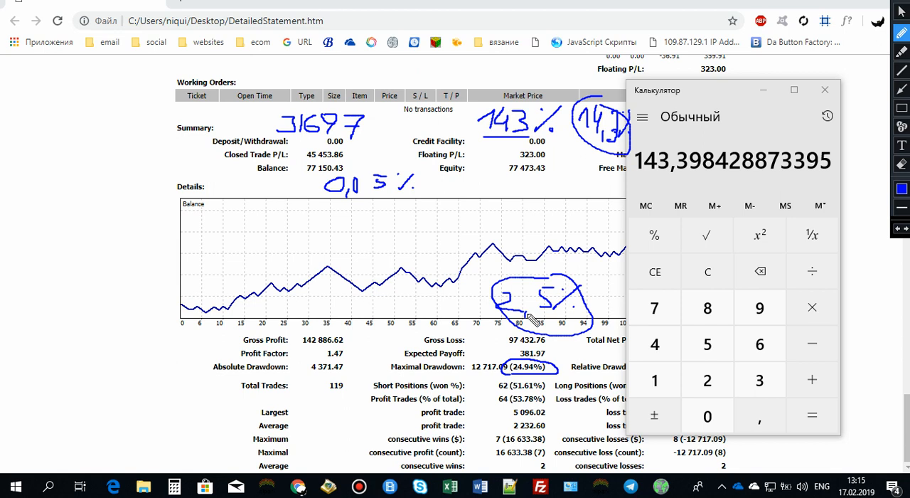
{"action": "mouse_move", "coordinate": [567, 306]}
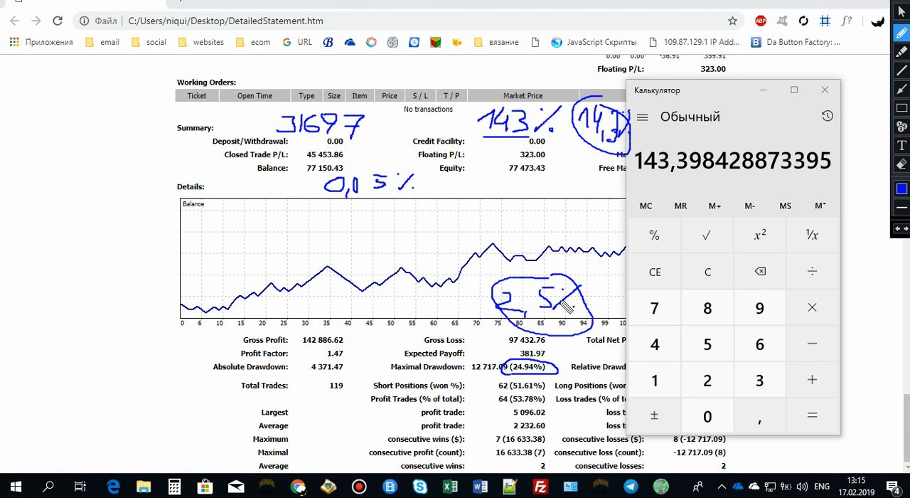
{"action": "mouse_move", "coordinate": [544, 316]}
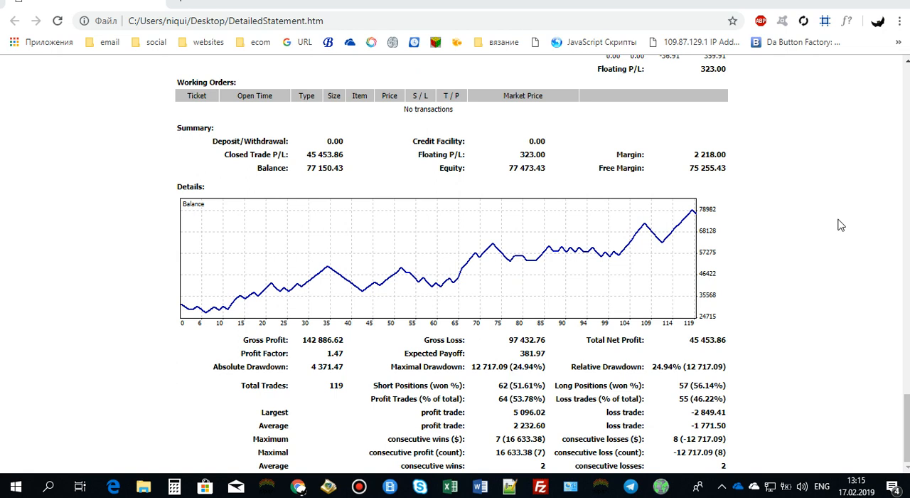
{"action": "mouse_move", "coordinate": [835, 214]}
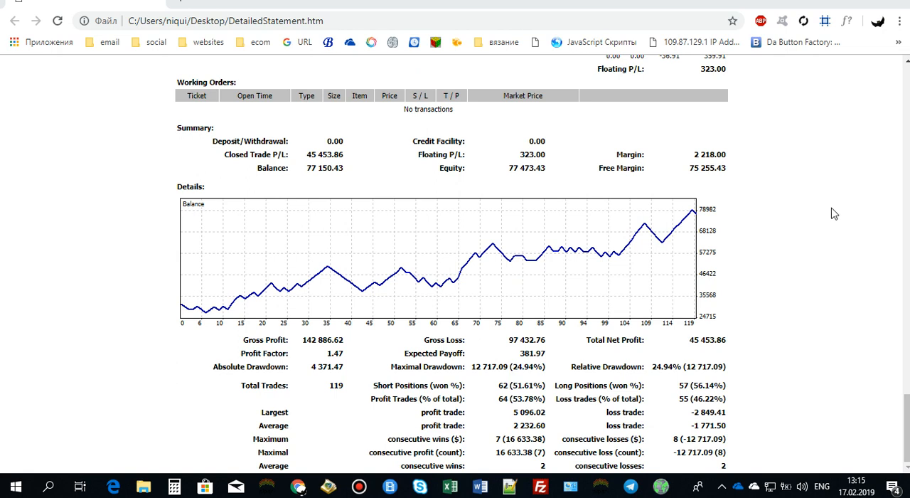